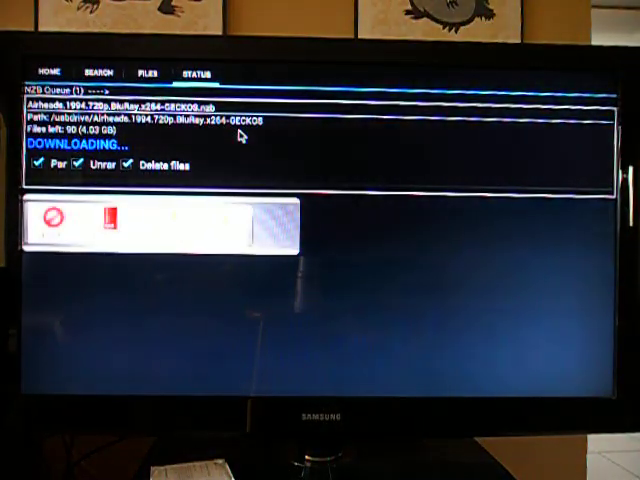
# Visit the NZBIndex search page, then show the /sdcard storage folder with its folders and apk files.
pyautogui.click(98, 72)
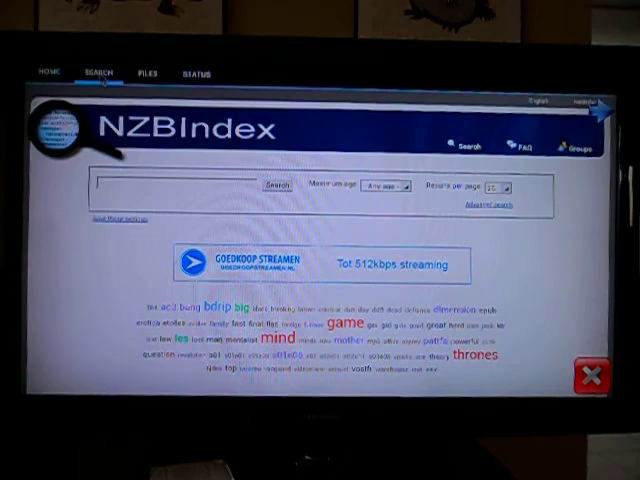
pyautogui.click(150, 72)
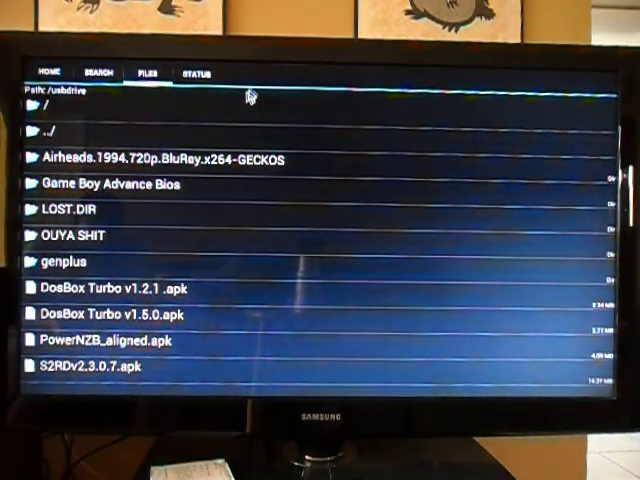
pyautogui.moveTo(250, 92)
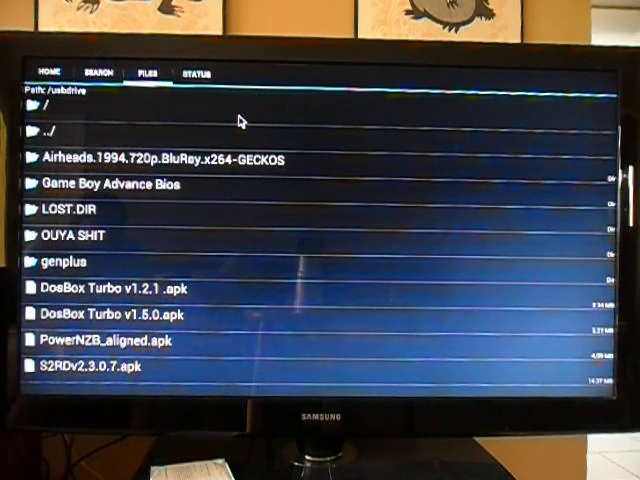
pyautogui.moveTo(290, 76)
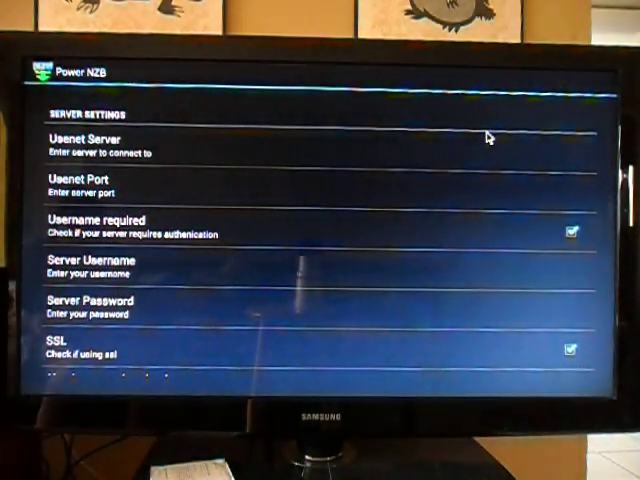
# Scroll Server Settings to reach the Simultaneous downloads thread-count option.
pyautogui.scroll(-3)
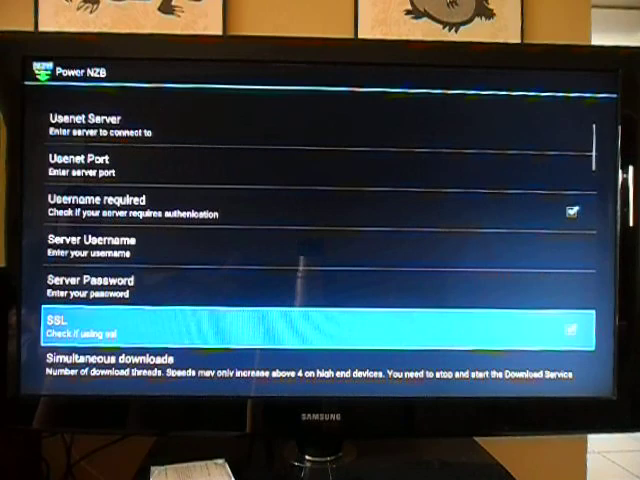
pyautogui.scroll(-3)
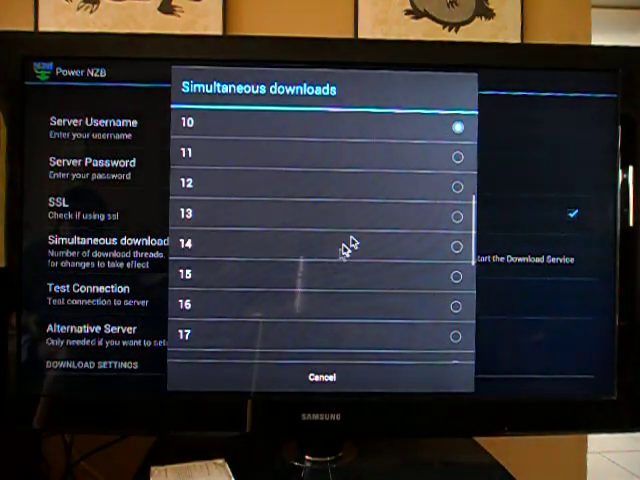
pyautogui.scroll(3)
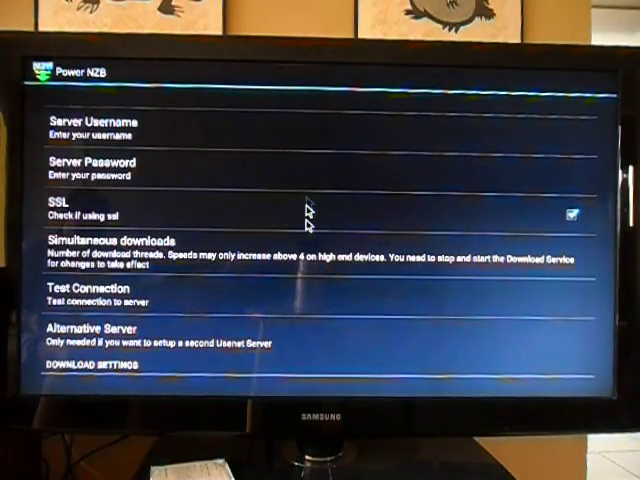
pyautogui.moveTo(440, 312)
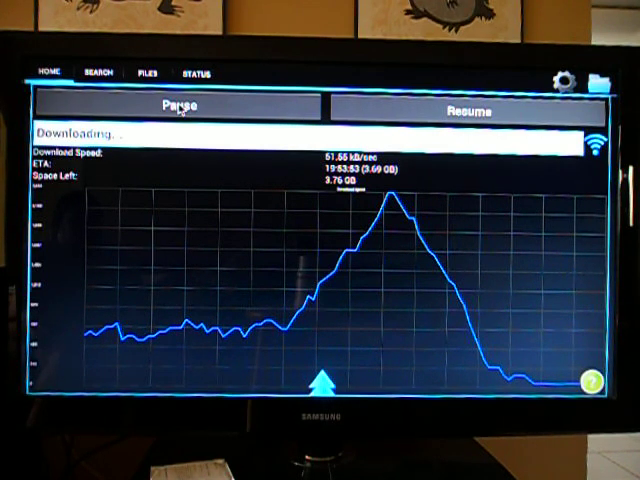
# Pause the running movie download and show the Web View, RSS and newznab search sources.
pyautogui.click(178, 104)
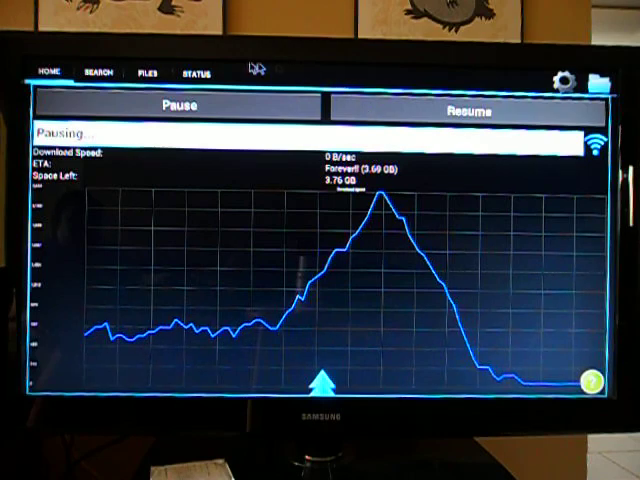
pyautogui.click(158, 72)
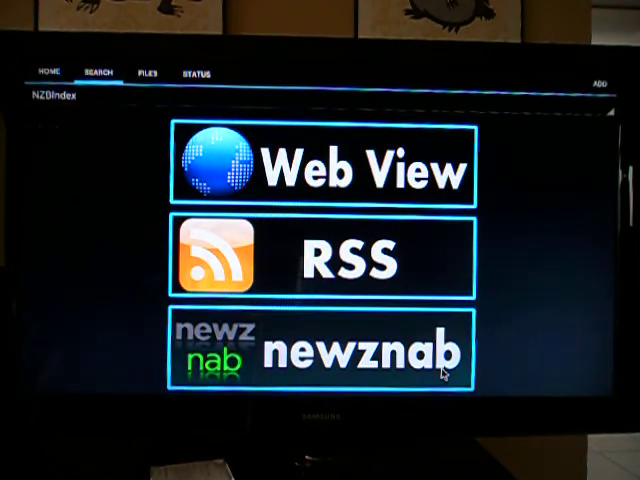
# In the DOG NZB newznab indexer, pick TV > SD and start a Browse Category listing.
pyautogui.click(320, 356)
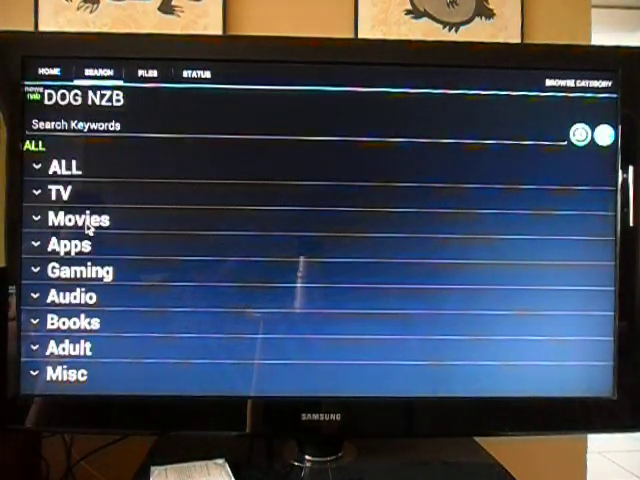
pyautogui.click(72, 218)
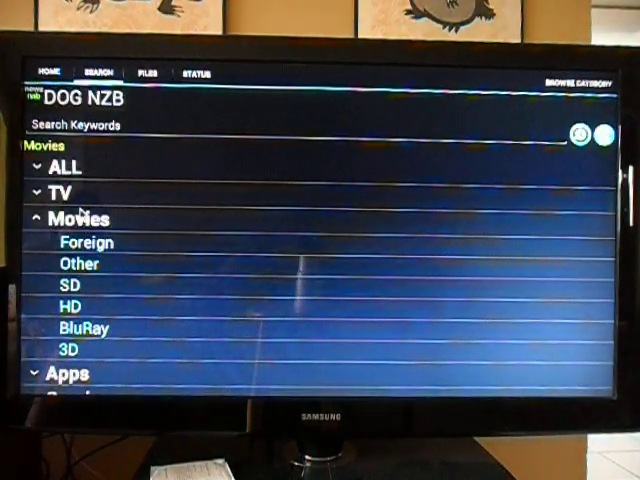
pyautogui.click(58, 192)
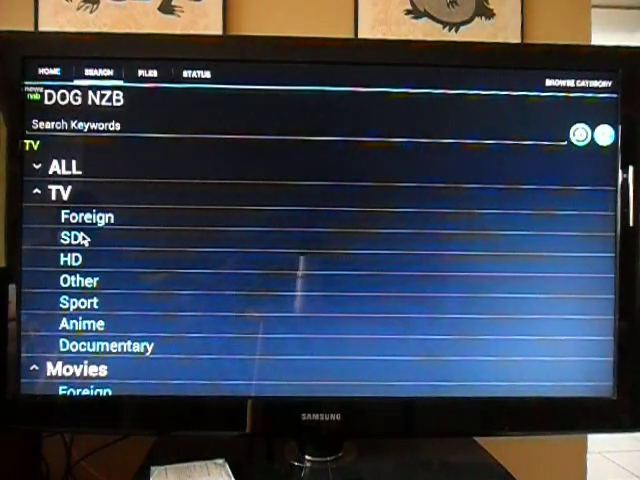
pyautogui.click(72, 238)
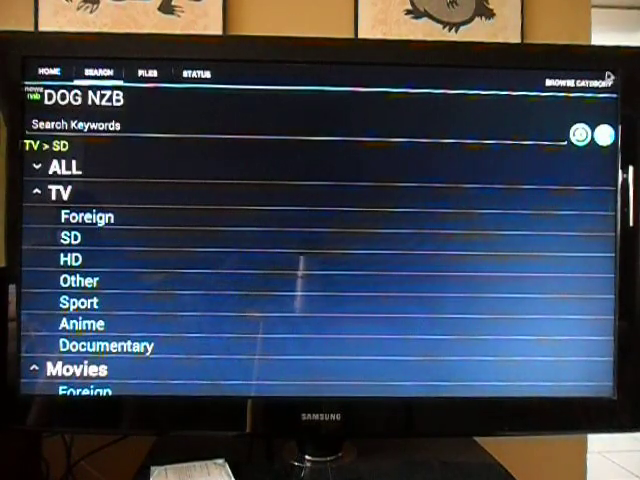
pyautogui.click(68, 236)
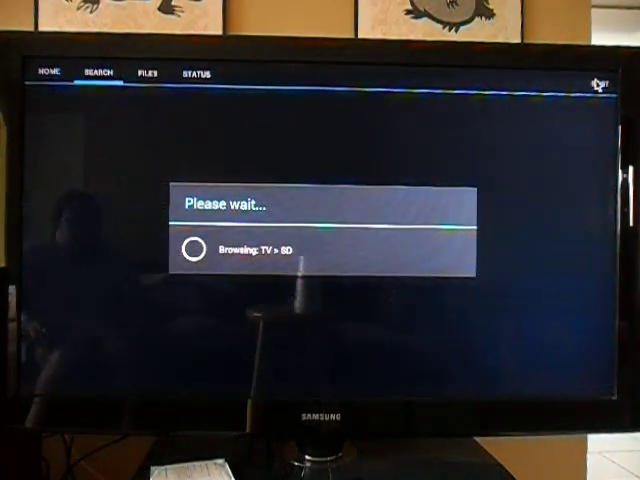